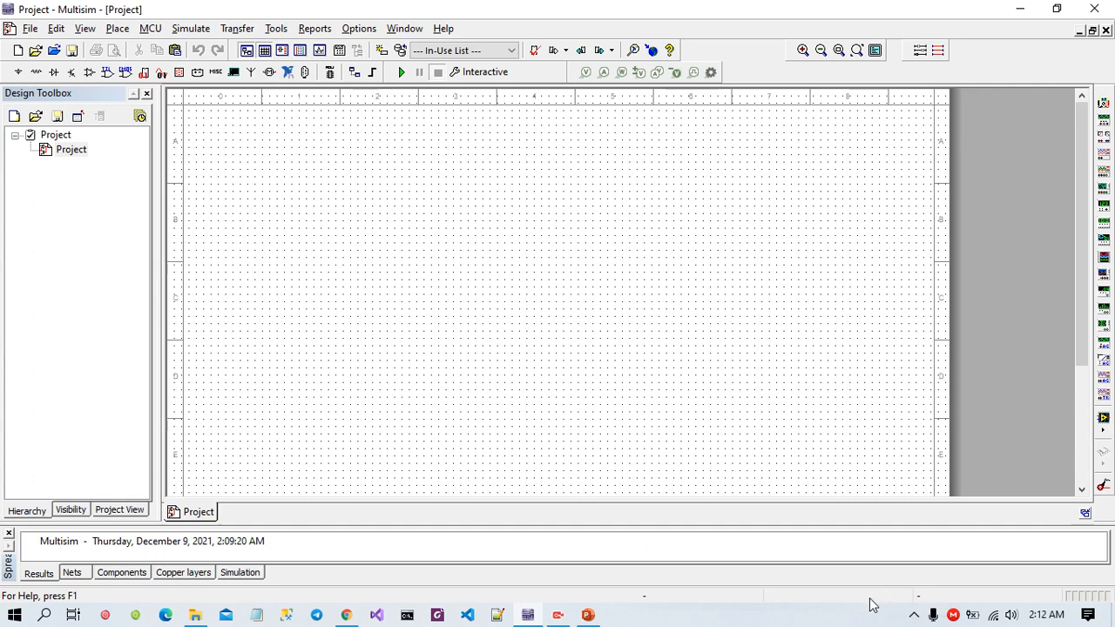
pyautogui.moveTo(875, 597)
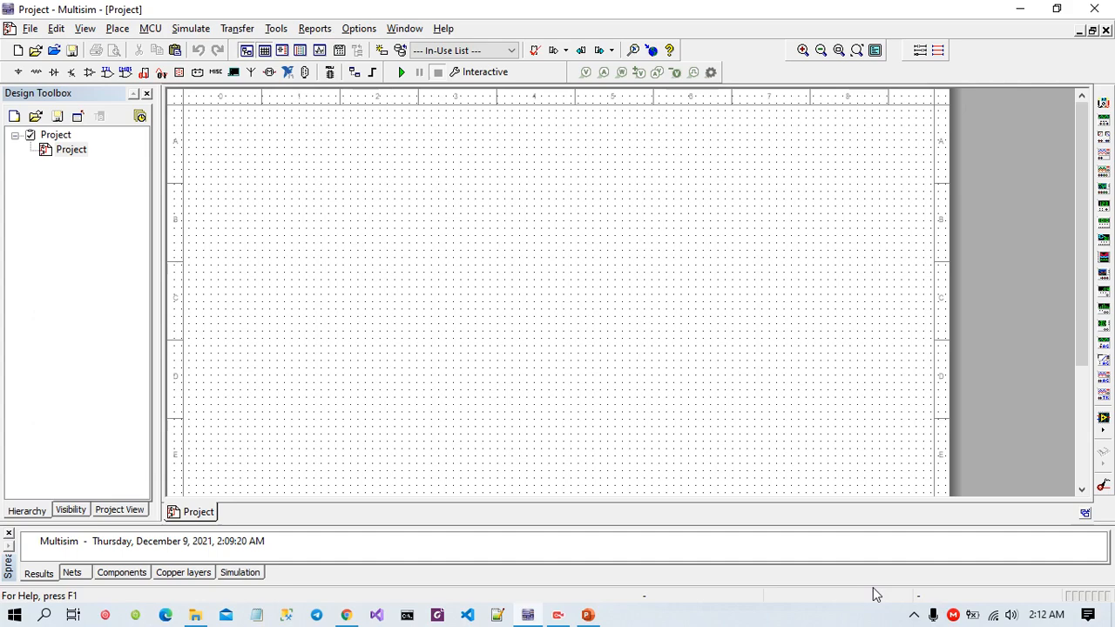
pyautogui.moveTo(285, 193)
pyautogui.write('ic 74')
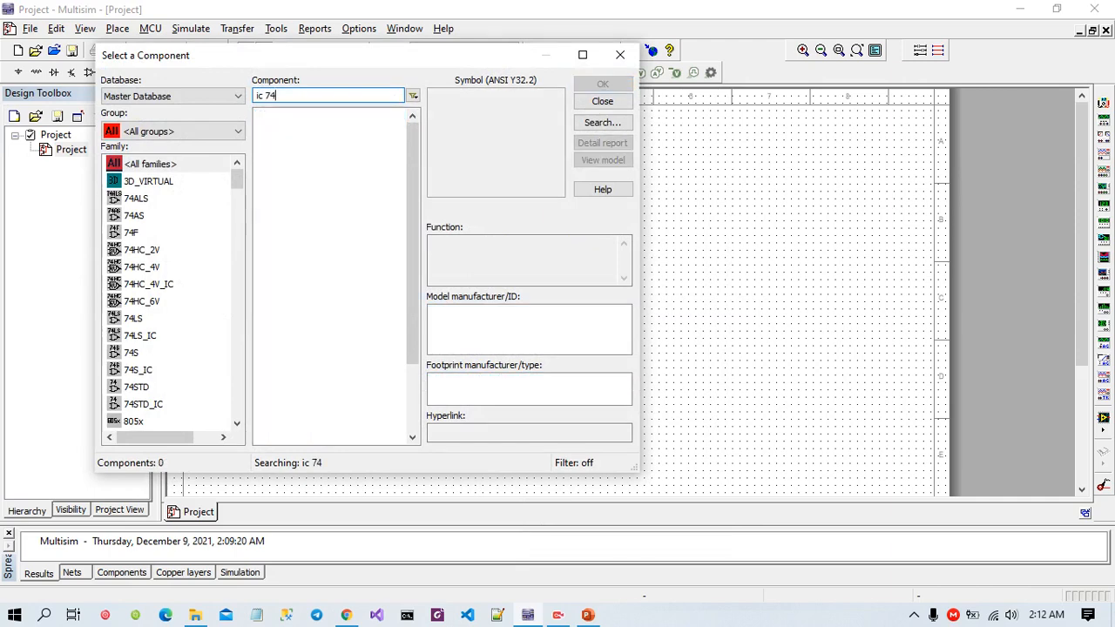
# Search for 7490 and place the 7490N decade counter on the schematic.
pyautogui.press('Backspace')
pyautogui.write('9070')
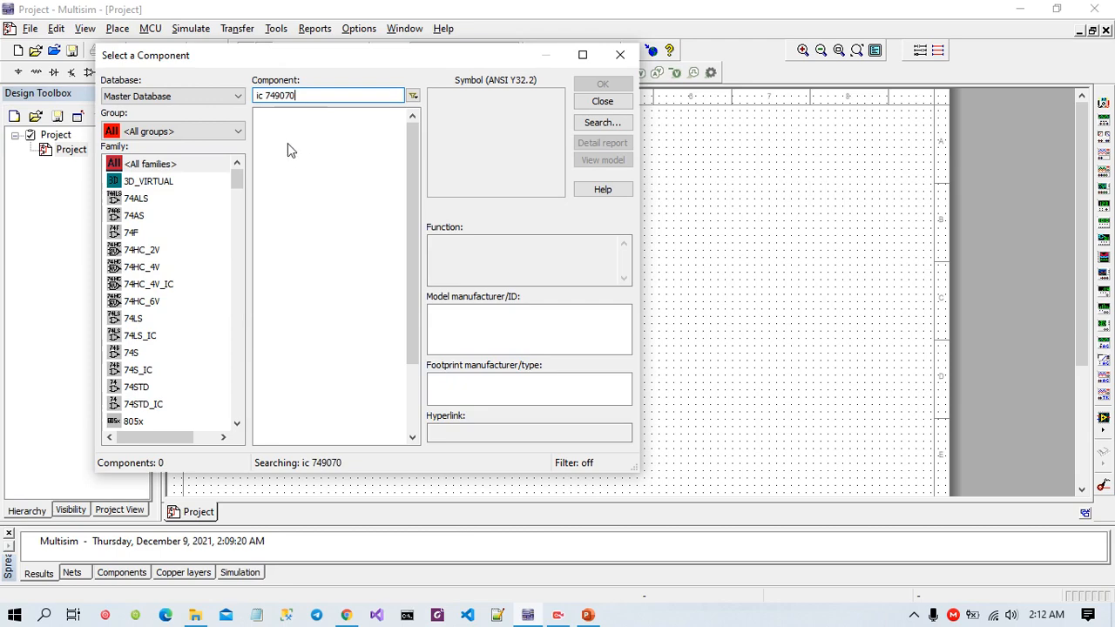
pyautogui.write('ICl')
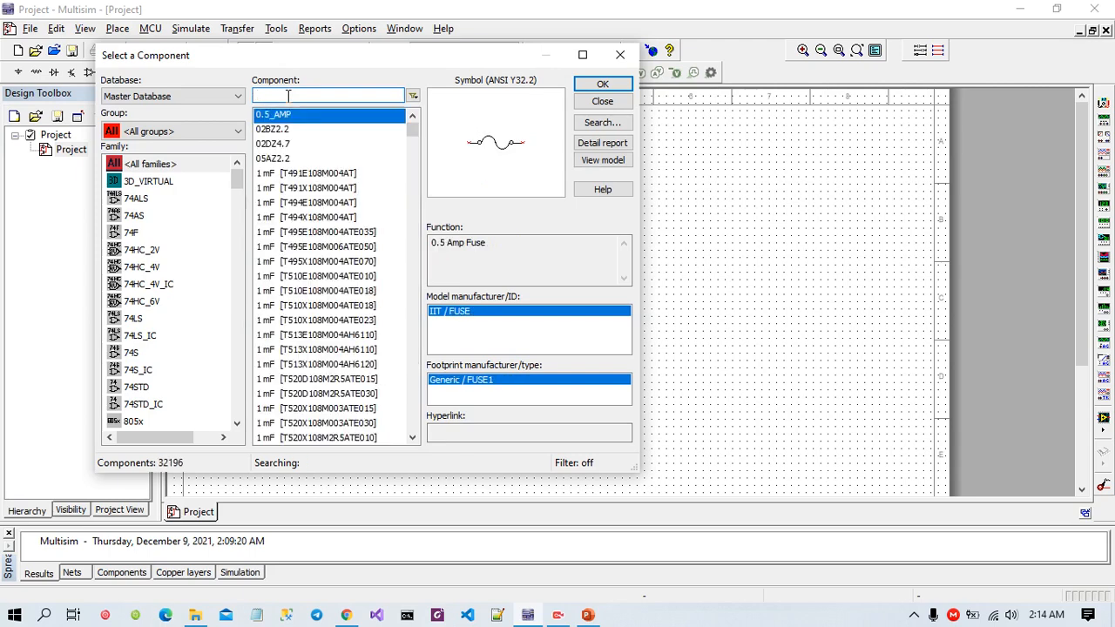
pyautogui.write('749070')
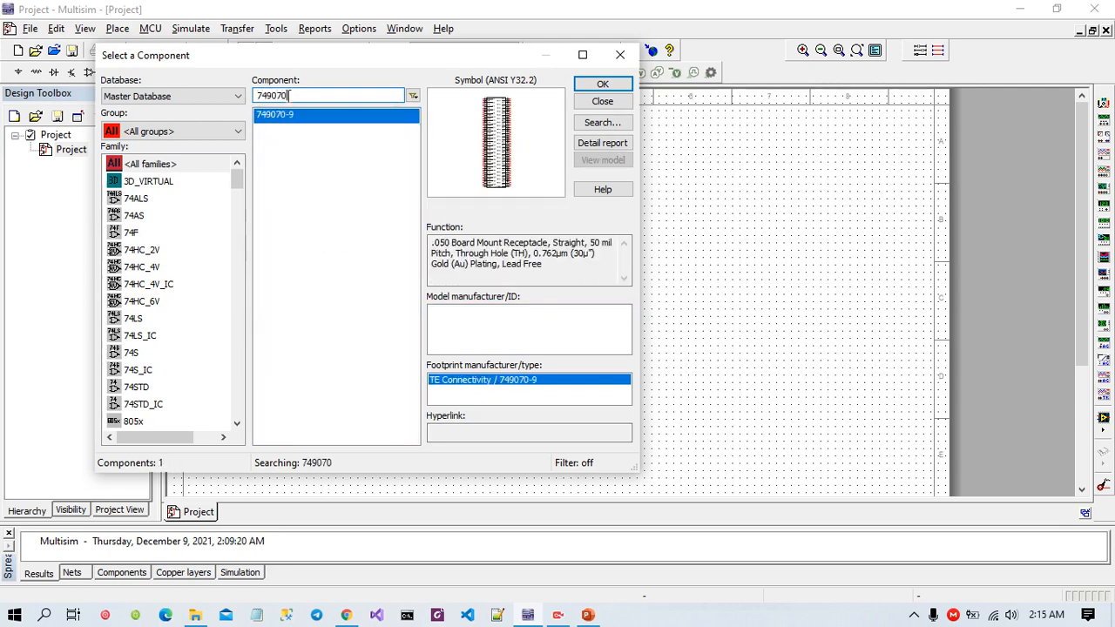
pyautogui.press('Backspace')
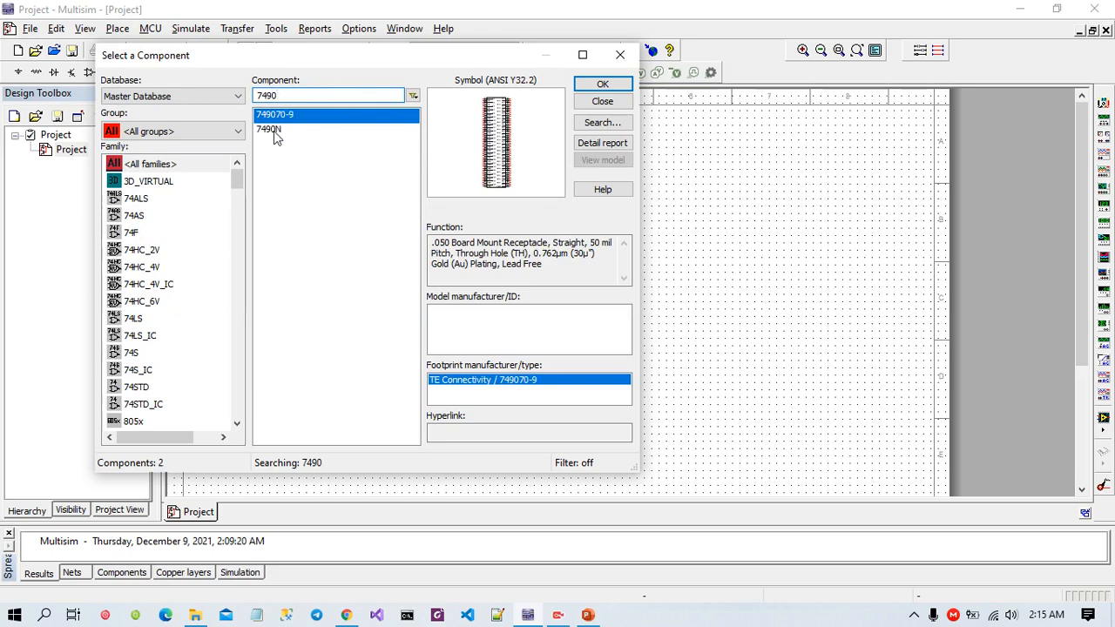
pyautogui.click(602, 84)
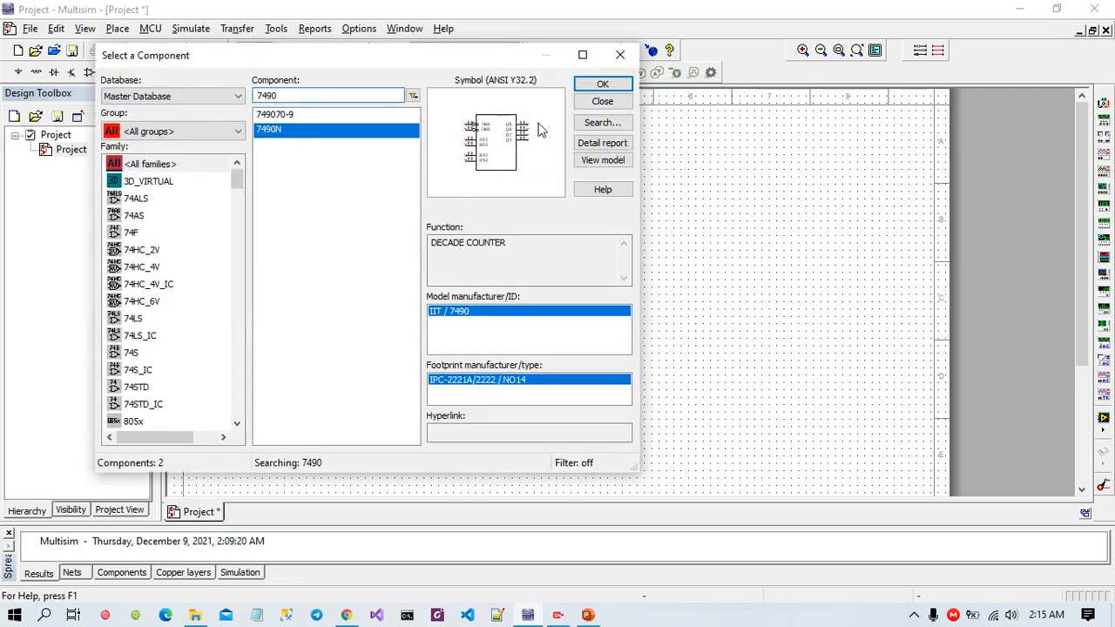
pyautogui.click(602, 83)
pyautogui.write('7447')
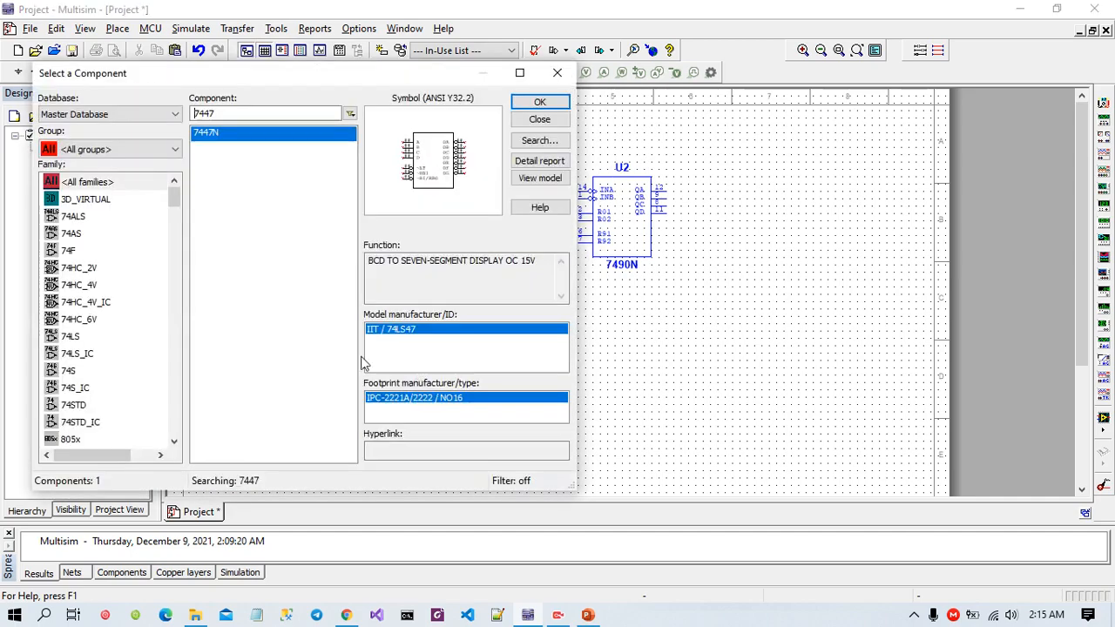
# Place the 7447N decoder below the counters and search for the VCC supply.
pyautogui.click(539, 101)
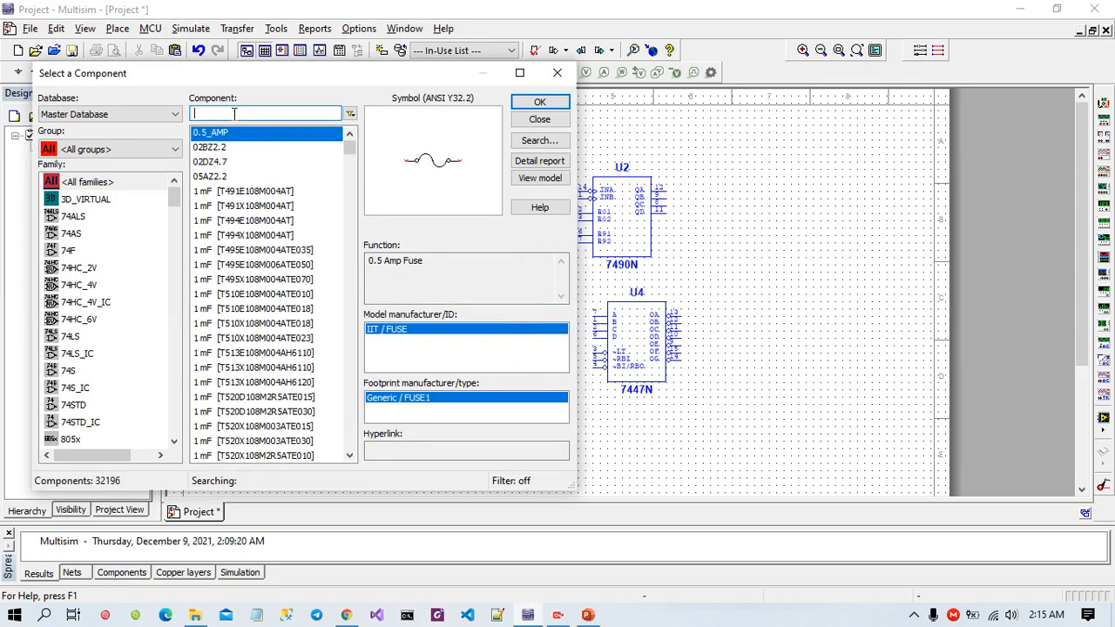
pyautogui.write('VCC')
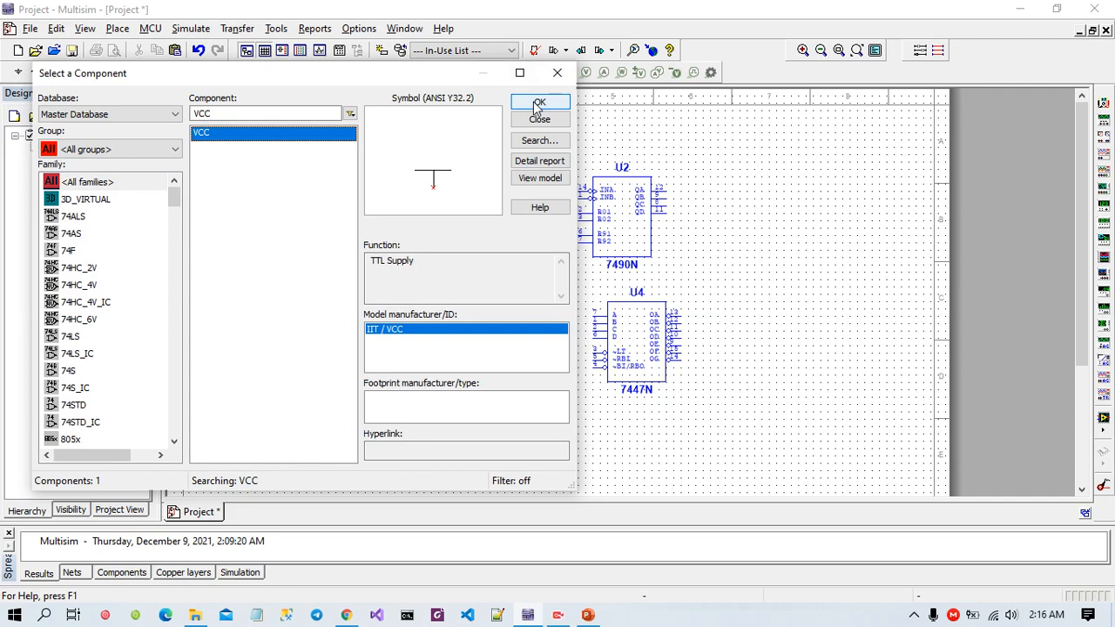
# Place a 5 V VCC connector on the sheet, allowing hidden power pin connections.
pyautogui.click(539, 119)
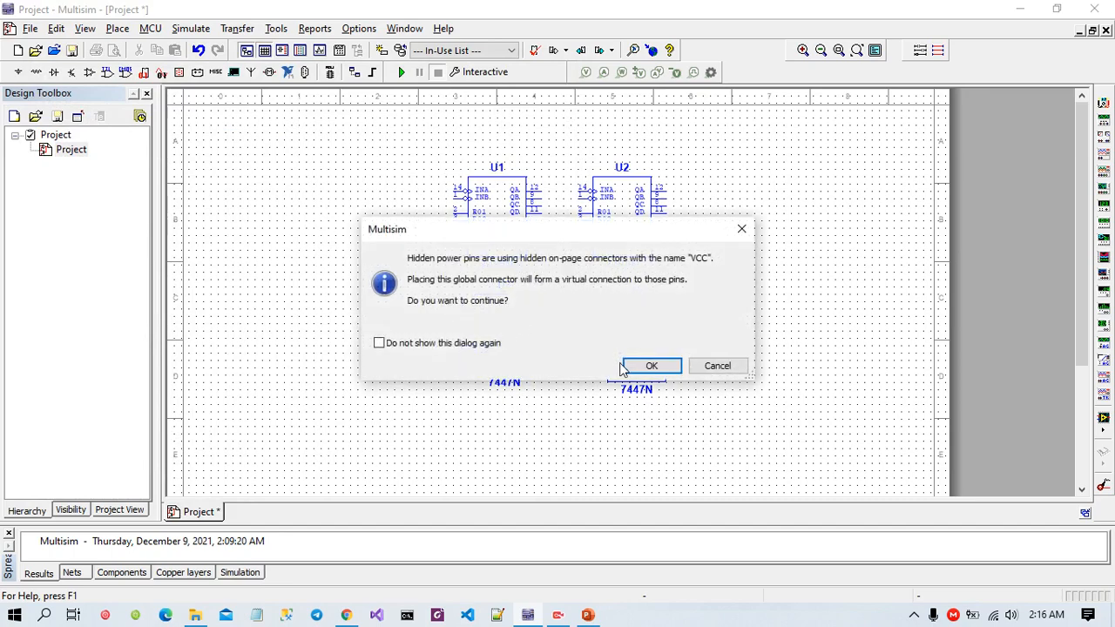
pyautogui.click(650, 364)
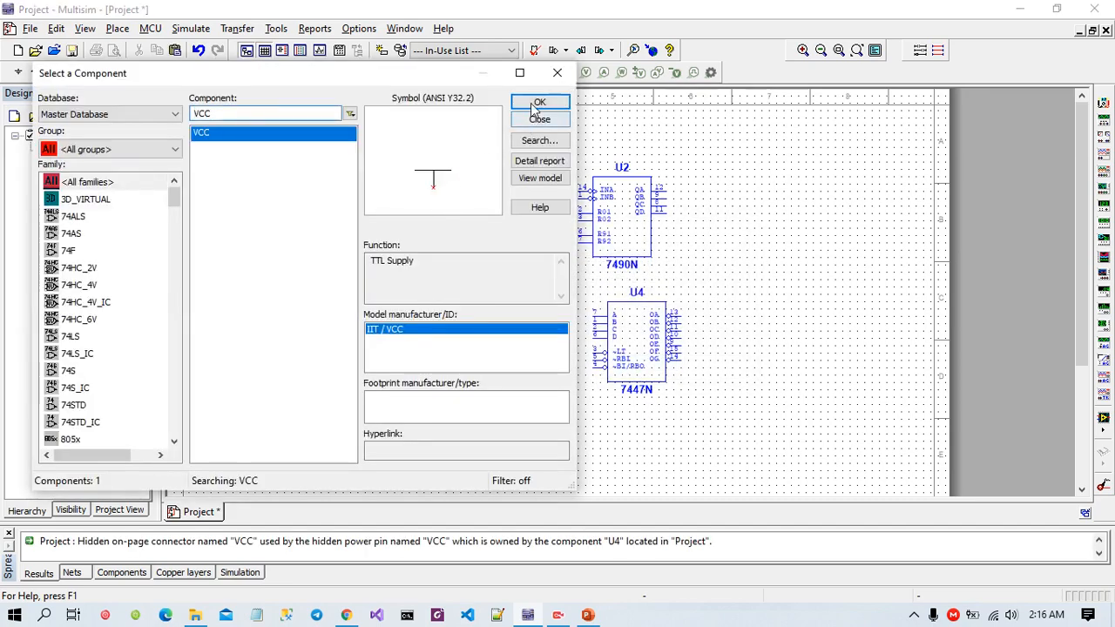
pyautogui.click(539, 102)
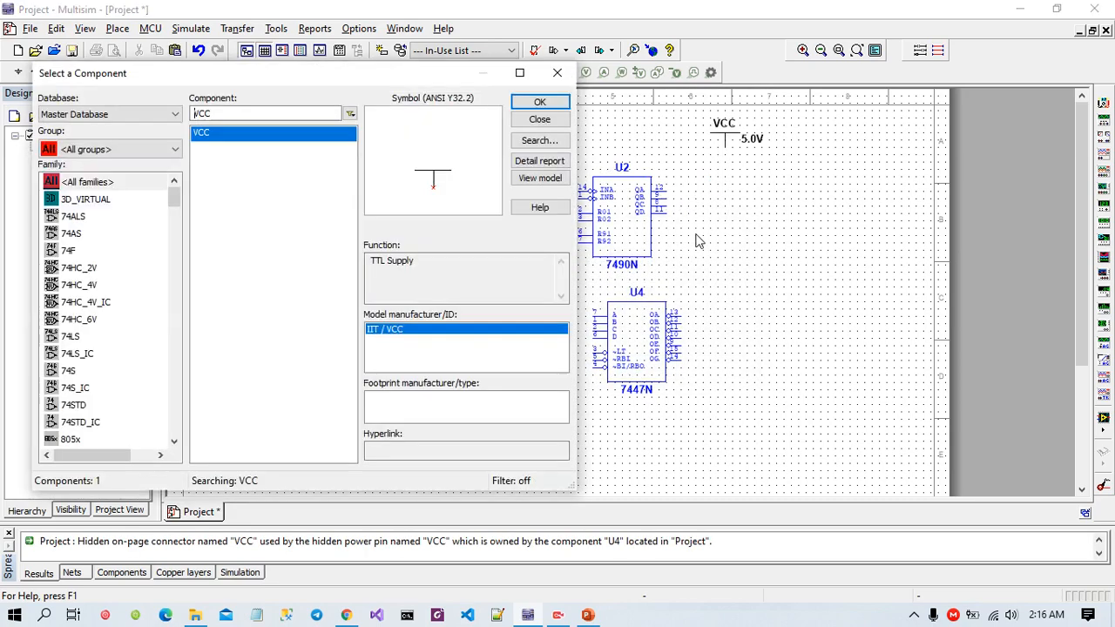
pyautogui.click(265, 113)
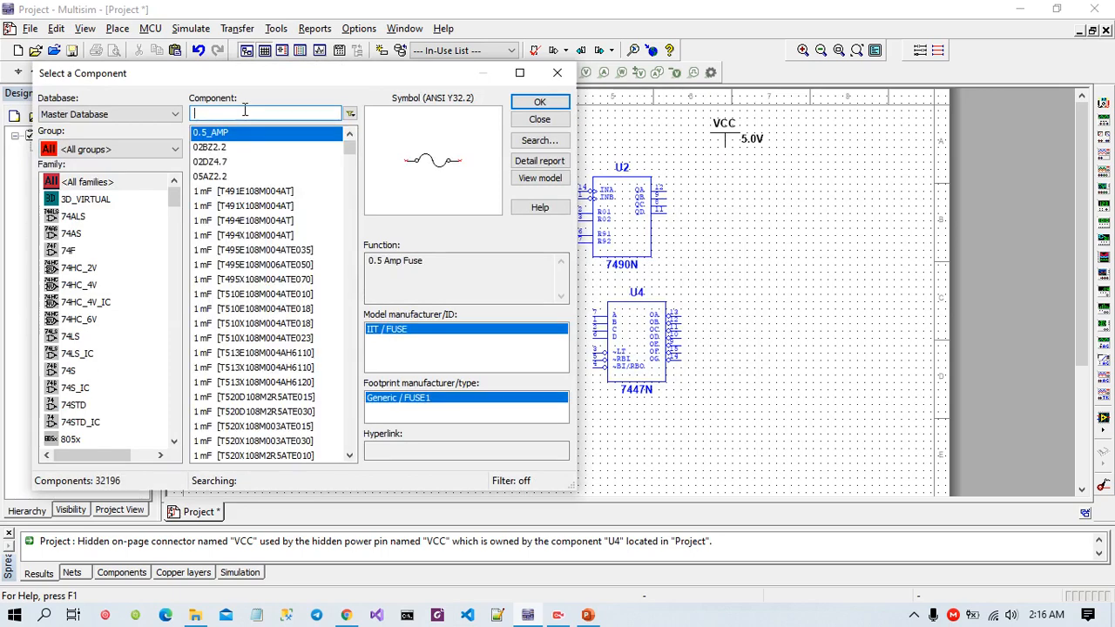
pyautogui.write('1')
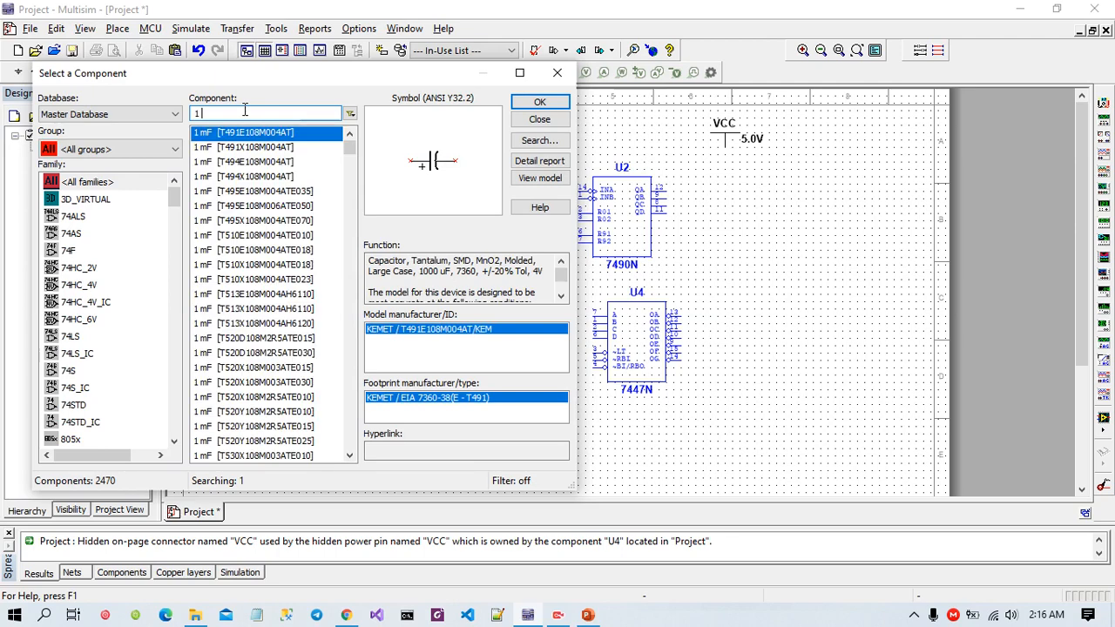
pyautogui.write('GROUND')
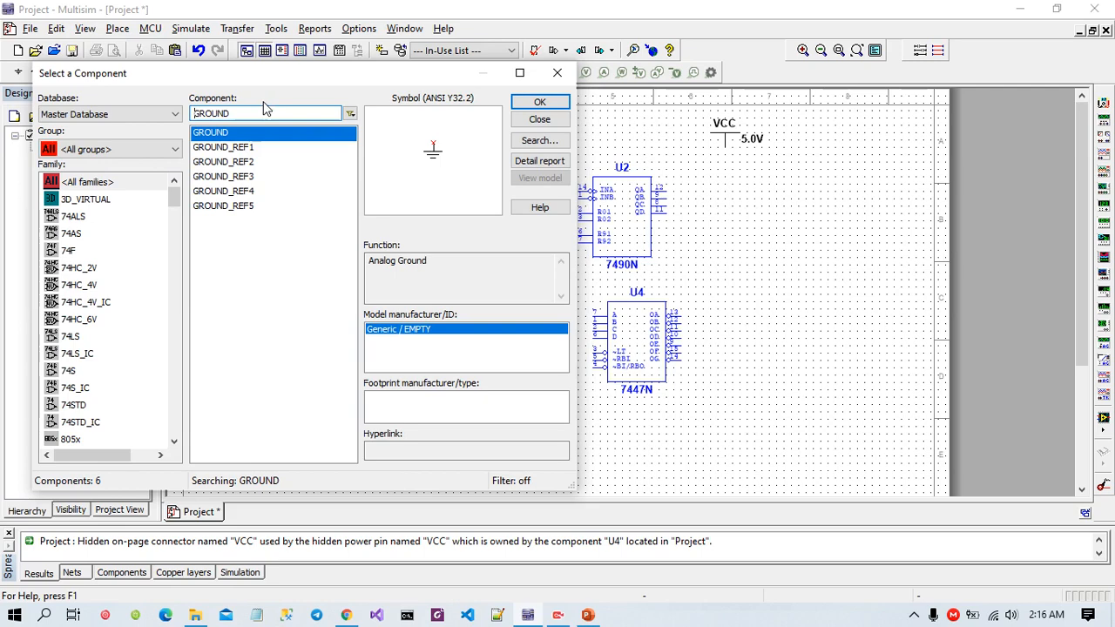
# Place a ground and two SEVEN_SEG_COM_K_GREEN displays from the Indicators group.
pyautogui.write('GR')
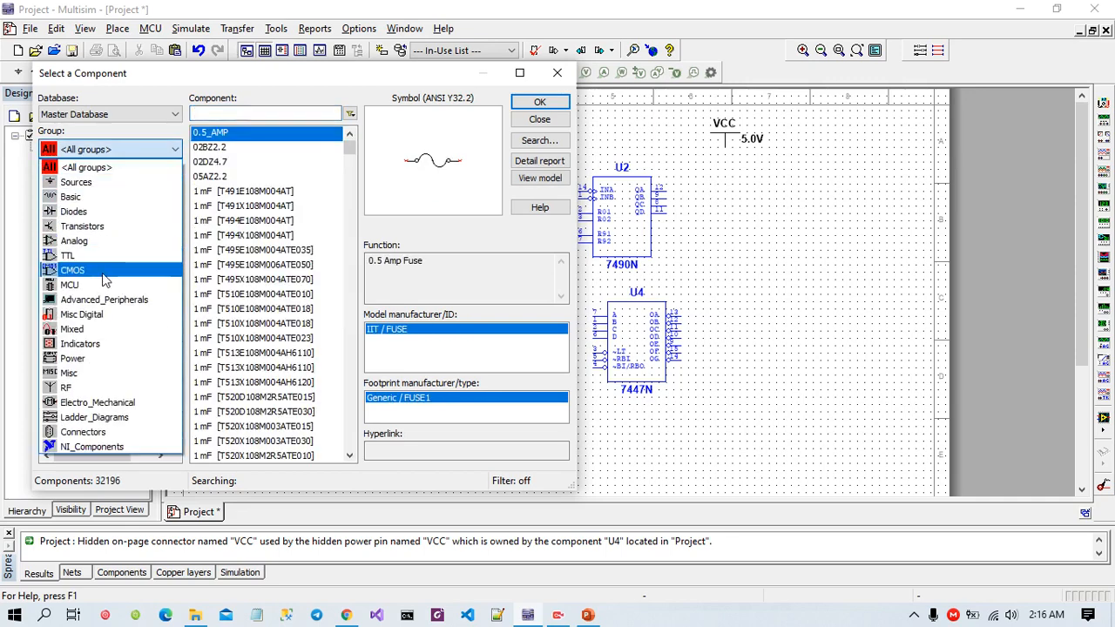
pyautogui.click(79, 343)
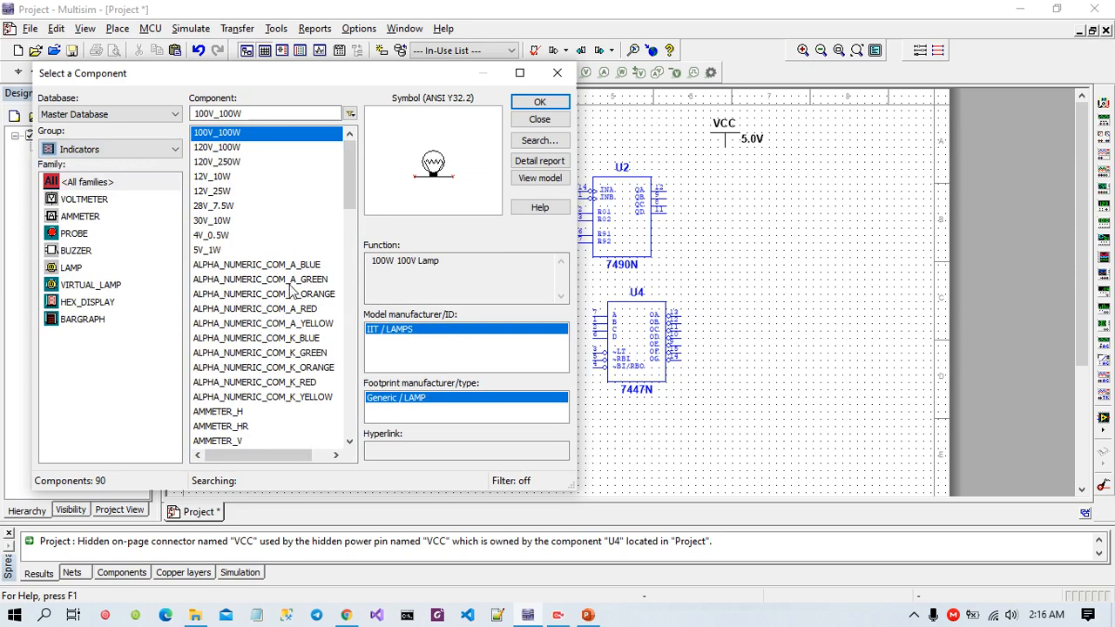
pyautogui.click(263, 294)
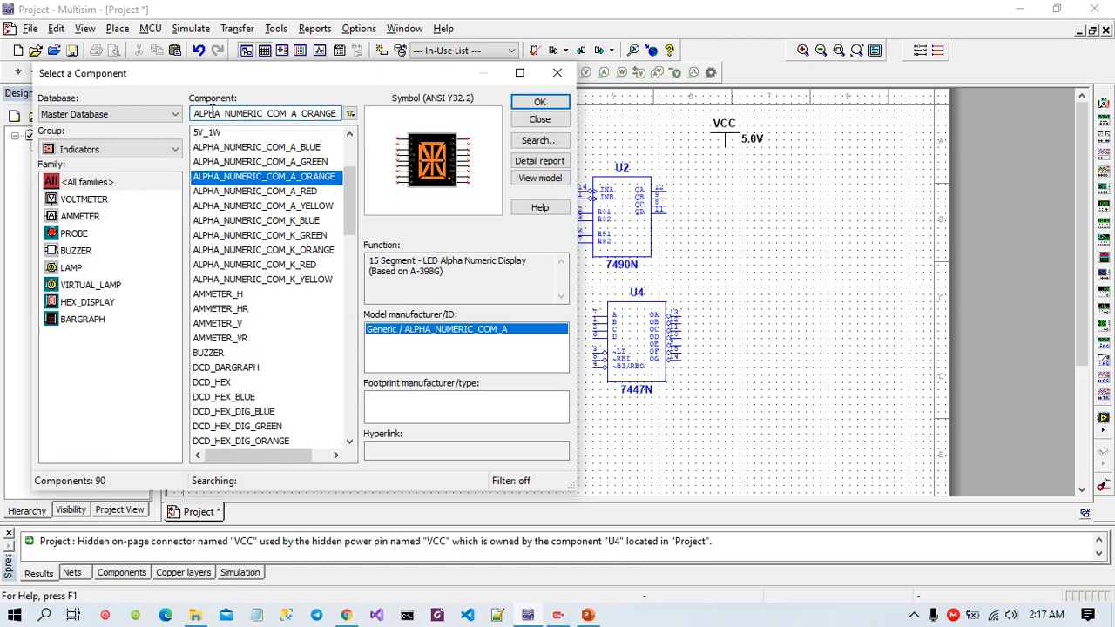
pyautogui.write('SEVE')
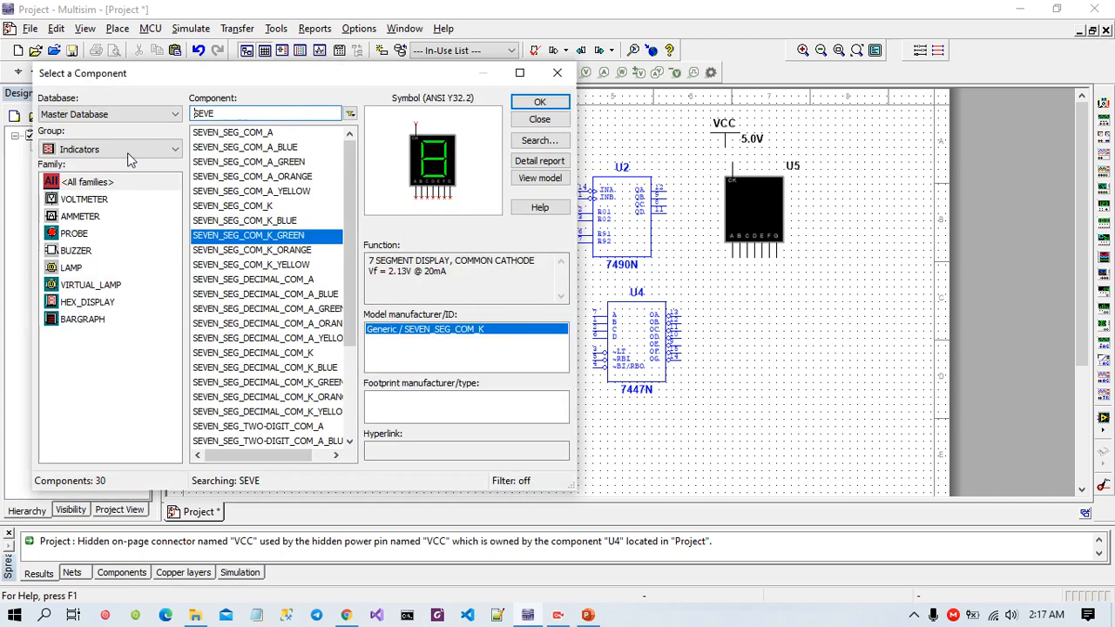
pyautogui.click(539, 102)
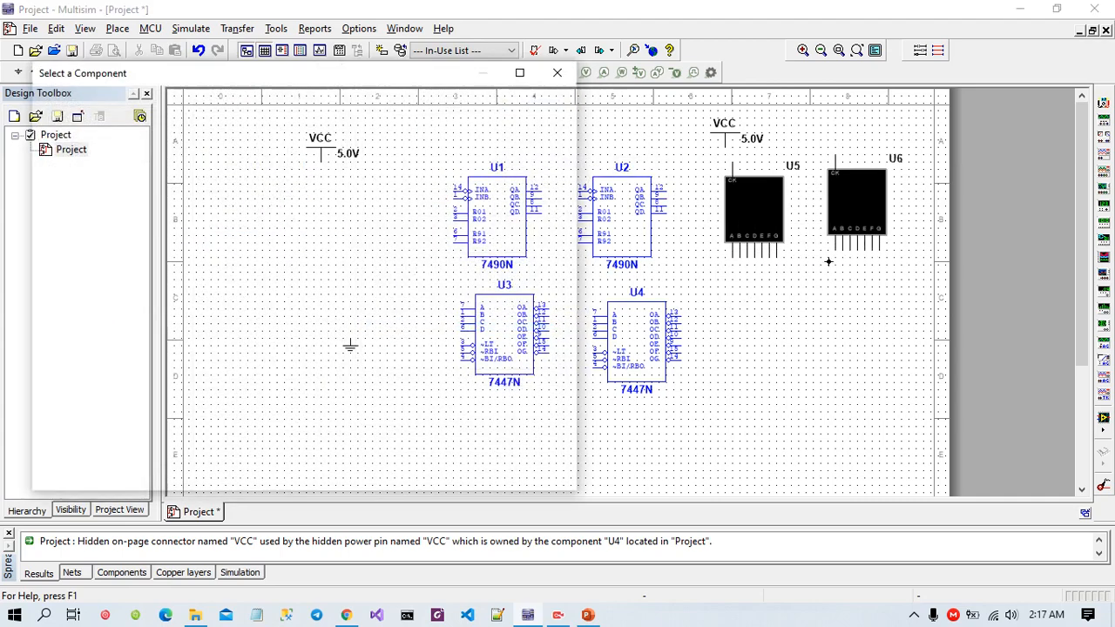
pyautogui.click(557, 72)
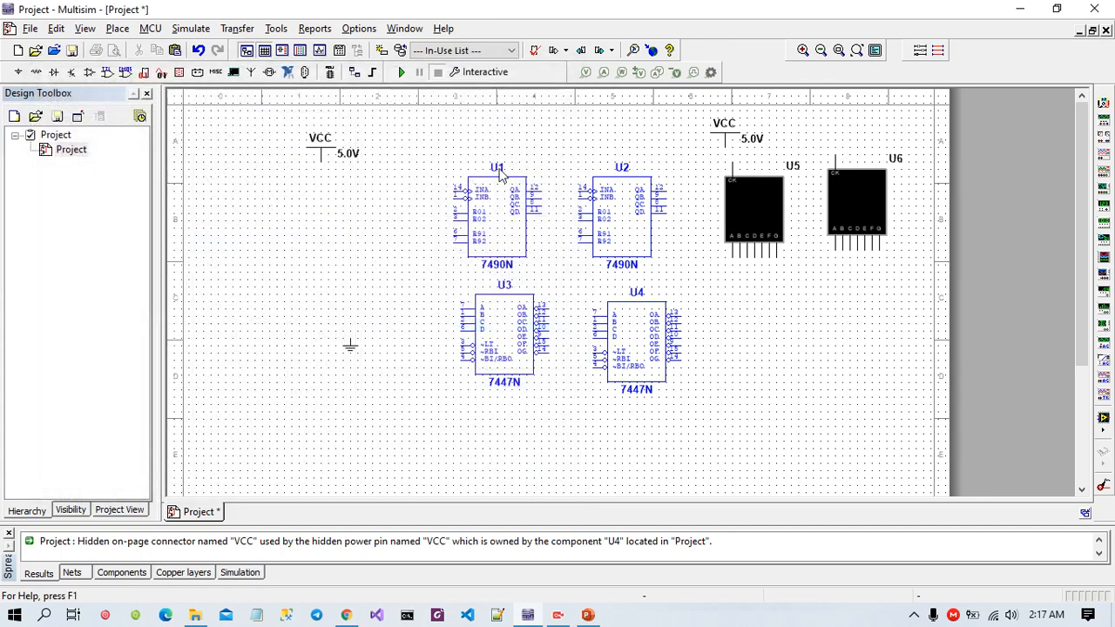
pyautogui.moveTo(1104, 117)
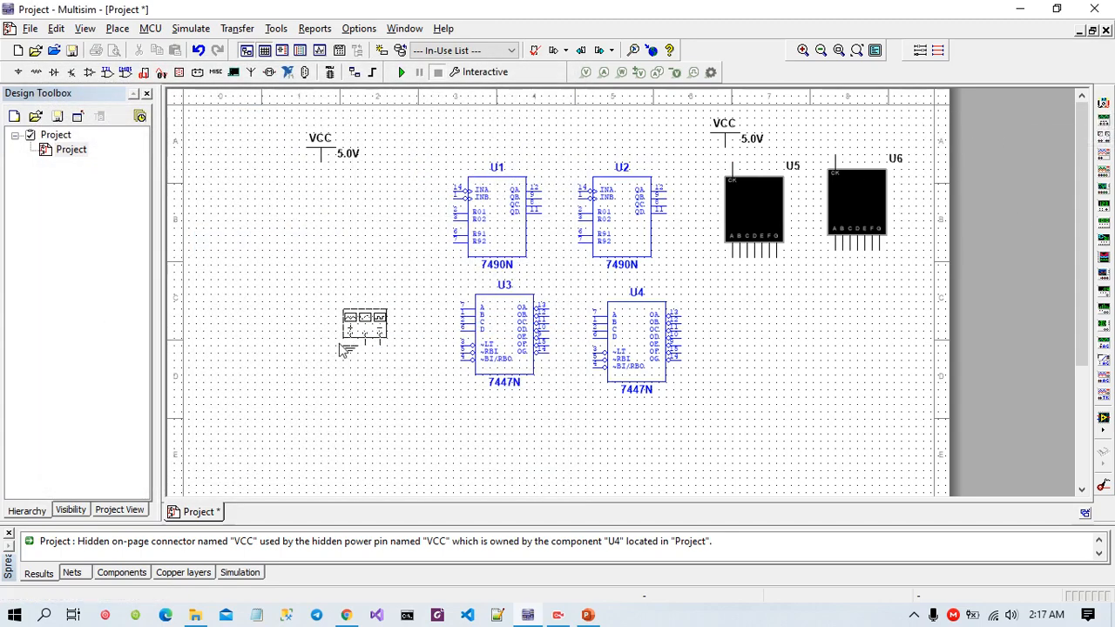
# Draw a wire from a U5 segment pin toward the U4 decoder outputs.
pyautogui.moveTo(364, 326); pyautogui.dragTo(268, 292)
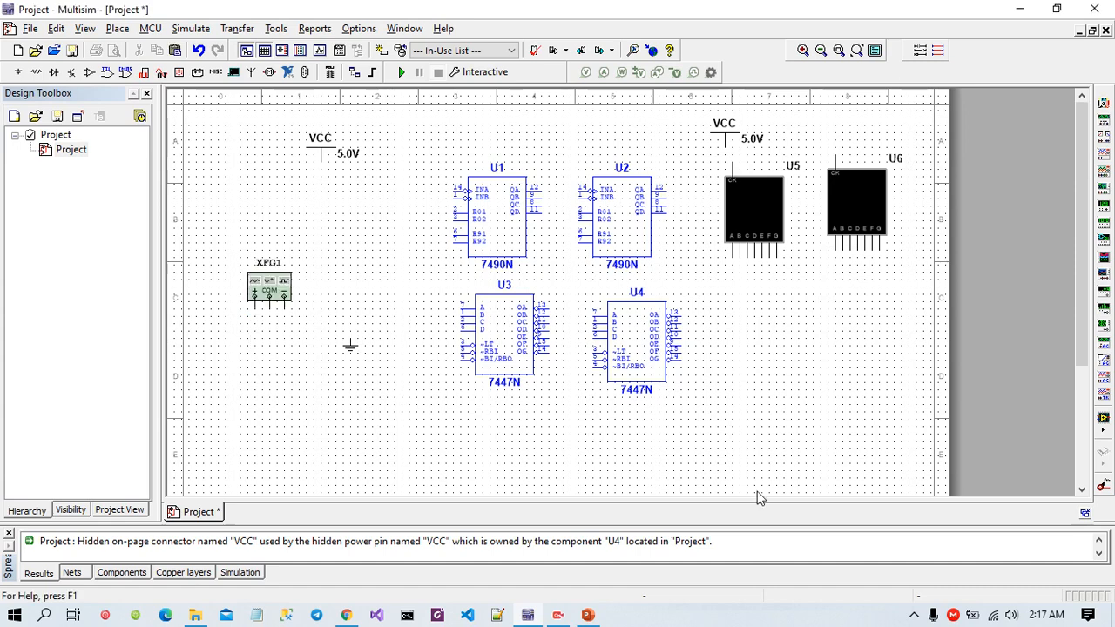
pyautogui.moveTo(545, 467)
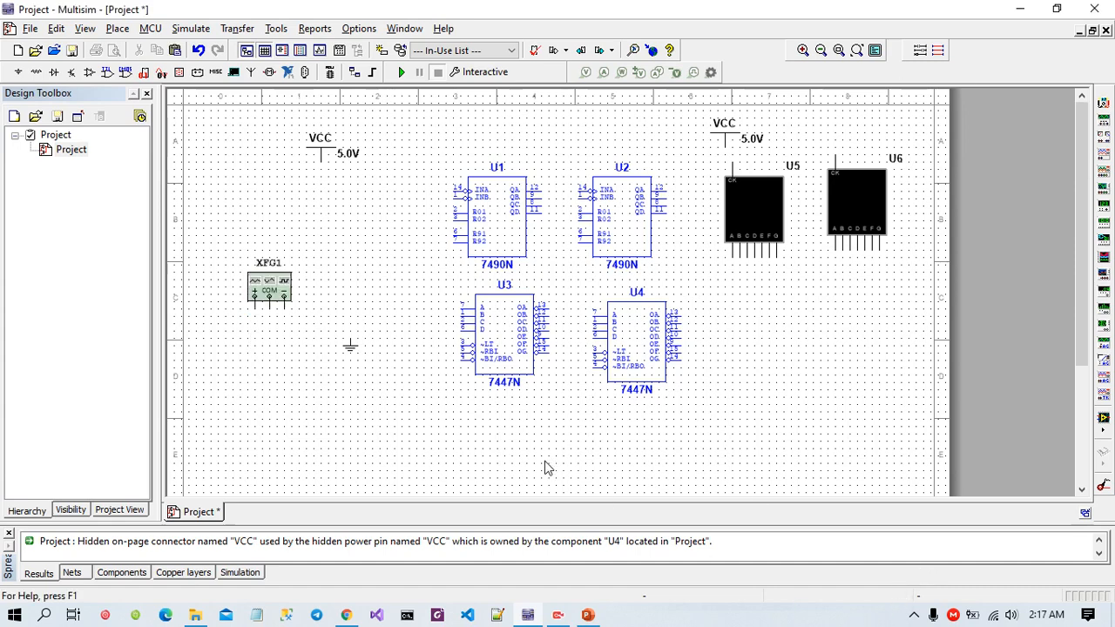
pyautogui.moveTo(561, 543)
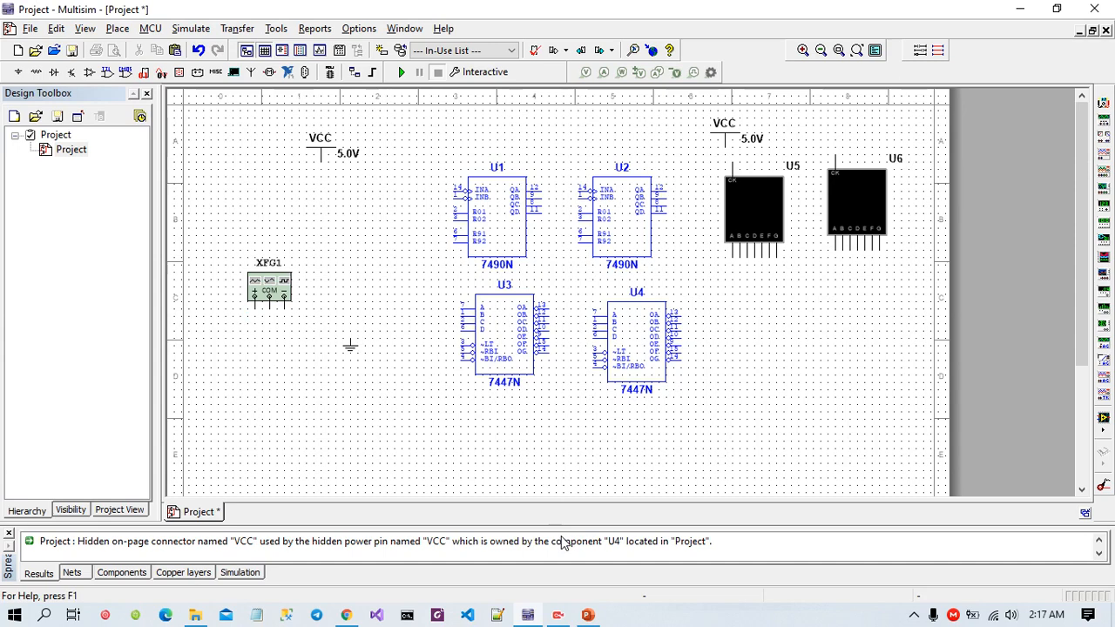
pyautogui.moveTo(730, 275)
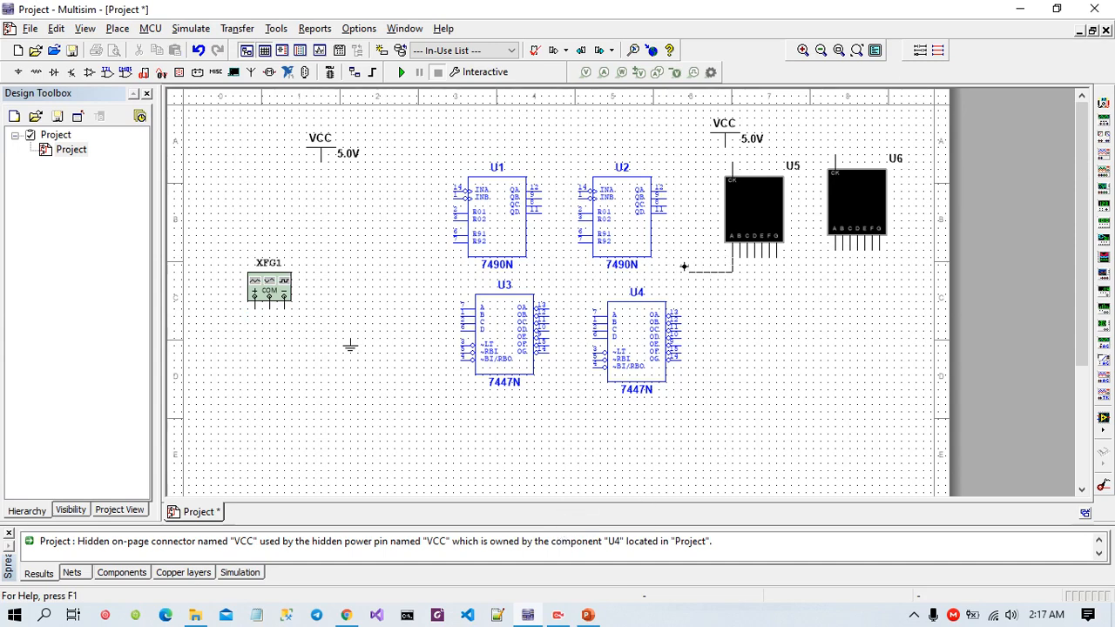
pyautogui.moveTo(666, 188); pyautogui.dragTo(705, 261)
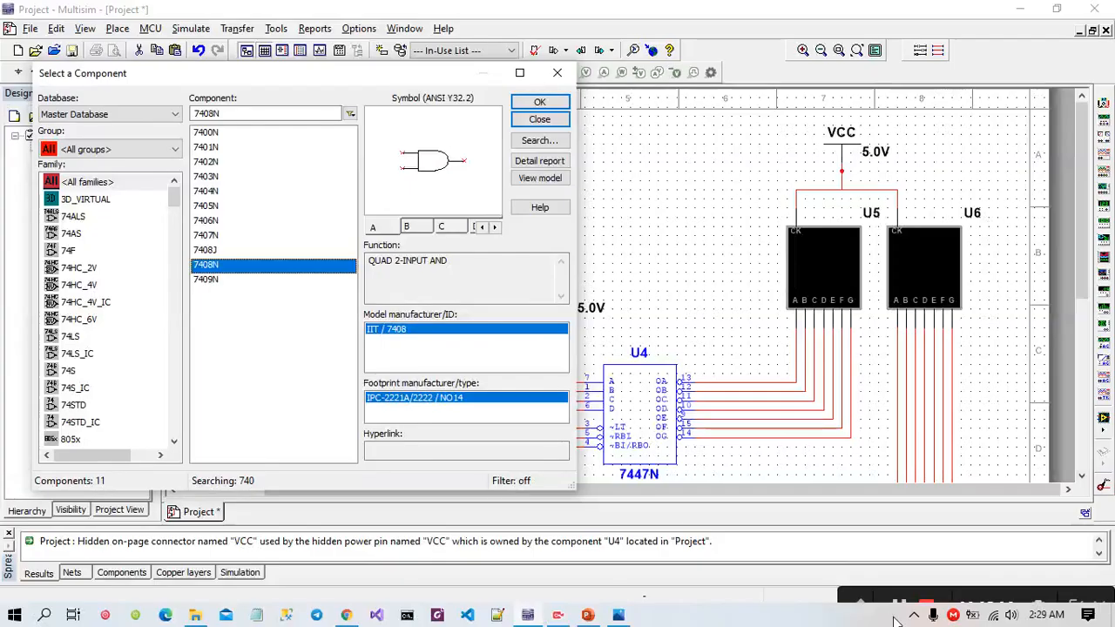
# Search for 7408N and place the U7A AND gate near the function generator.
pyautogui.click(265, 113)
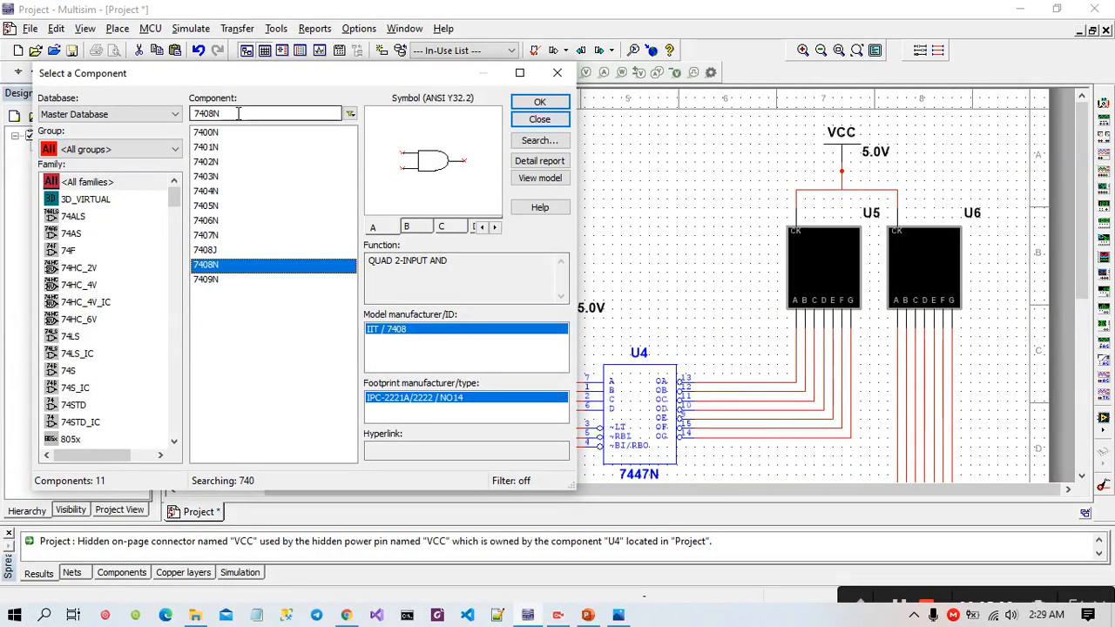
pyautogui.press('BackSpace')
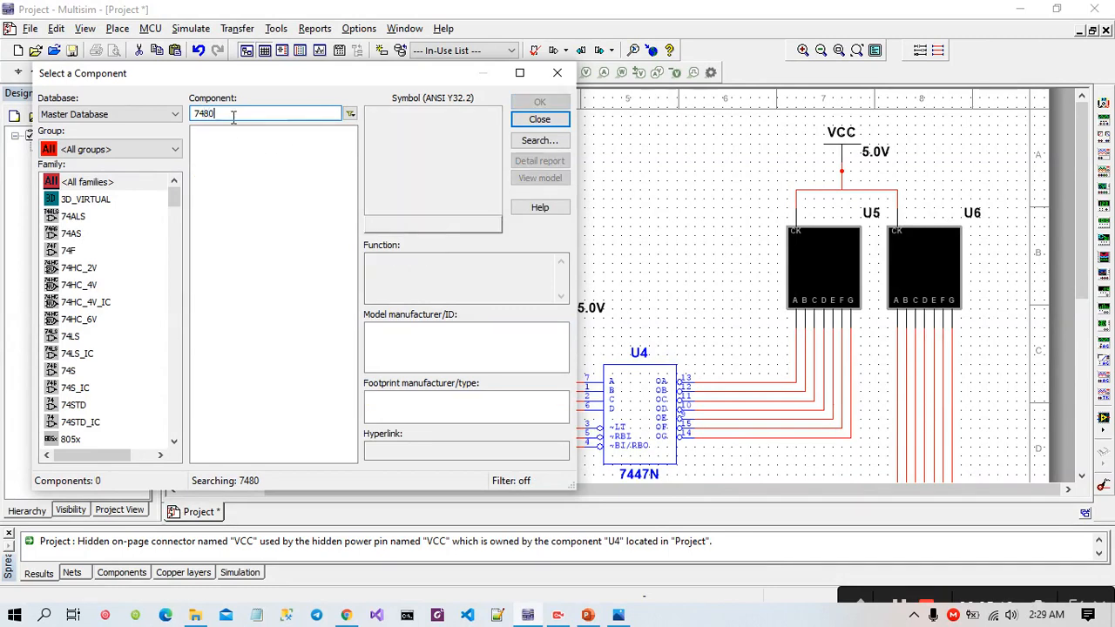
pyautogui.write('74')
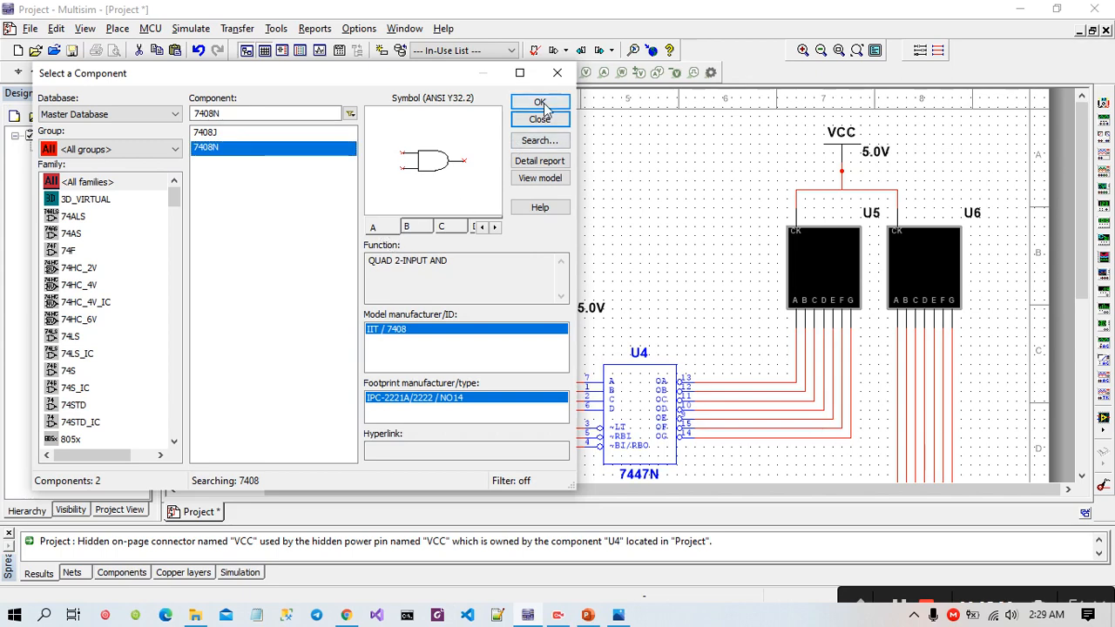
pyautogui.click(540, 102)
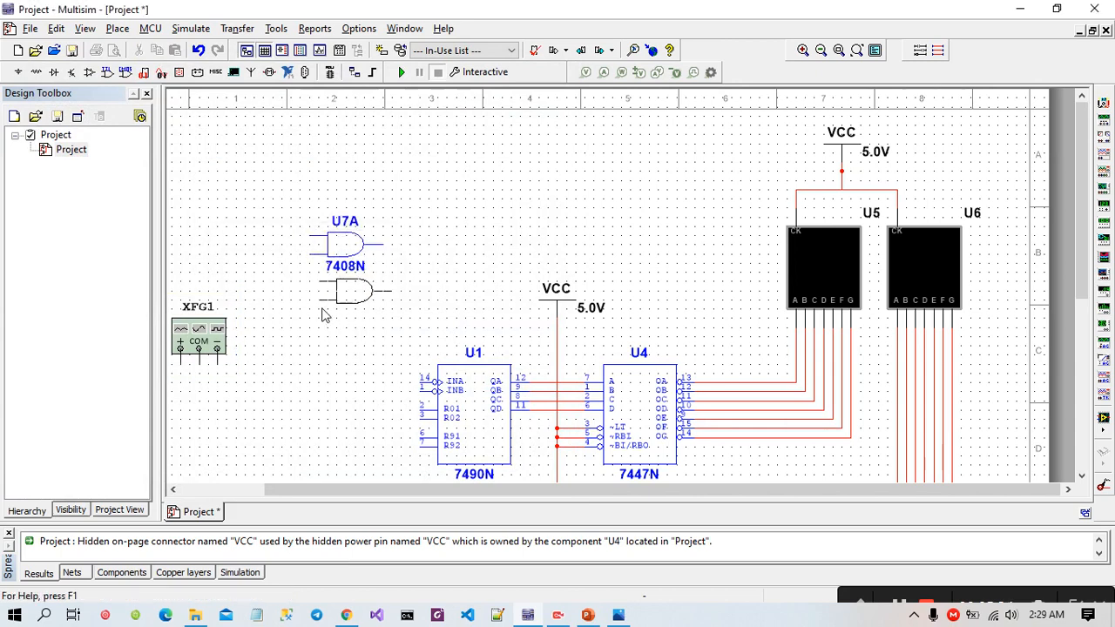
pyautogui.moveTo(352, 291); pyautogui.dragTo(466, 310)
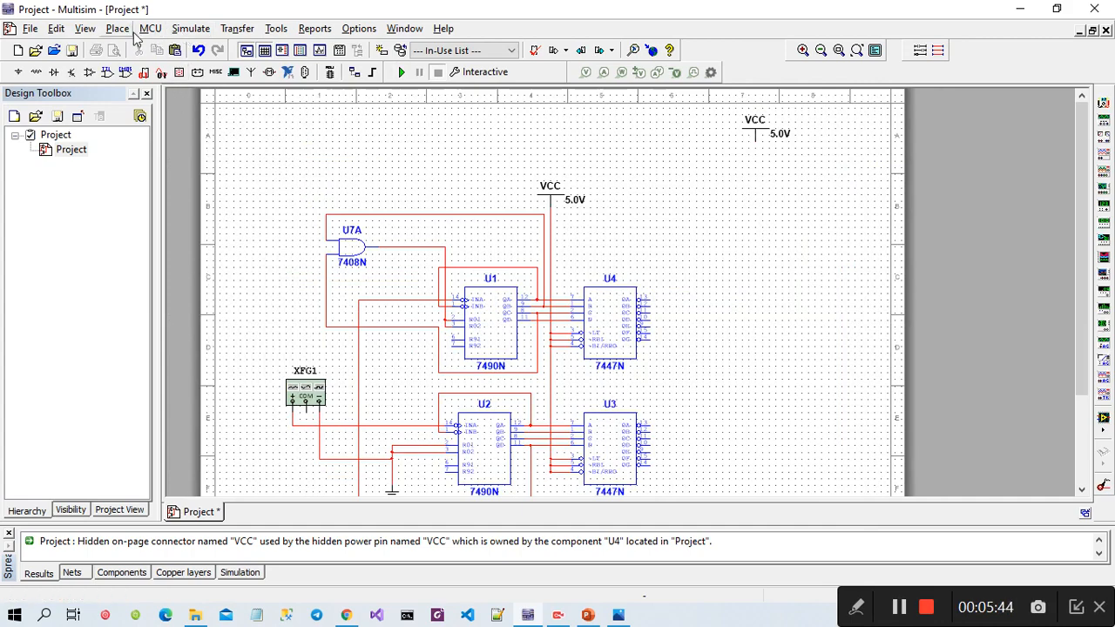
# Place two SEVEN_SEG_COM_A_GREEN displays, U5 and U6, above the decoders.
pyautogui.click(117, 29)
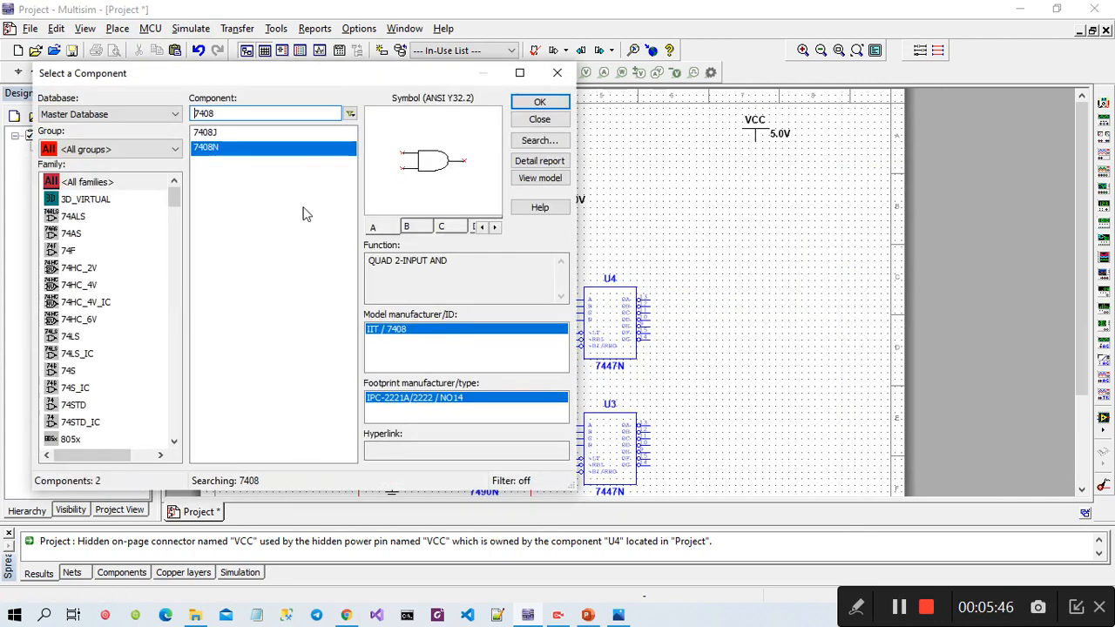
pyautogui.click(266, 113)
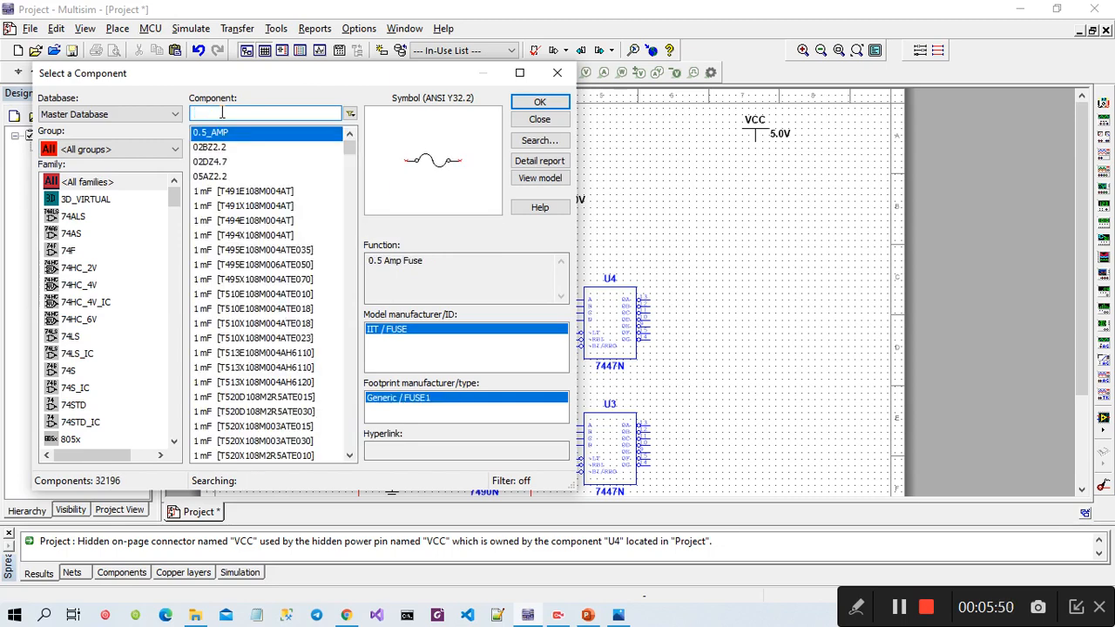
pyautogui.moveTo(142, 181)
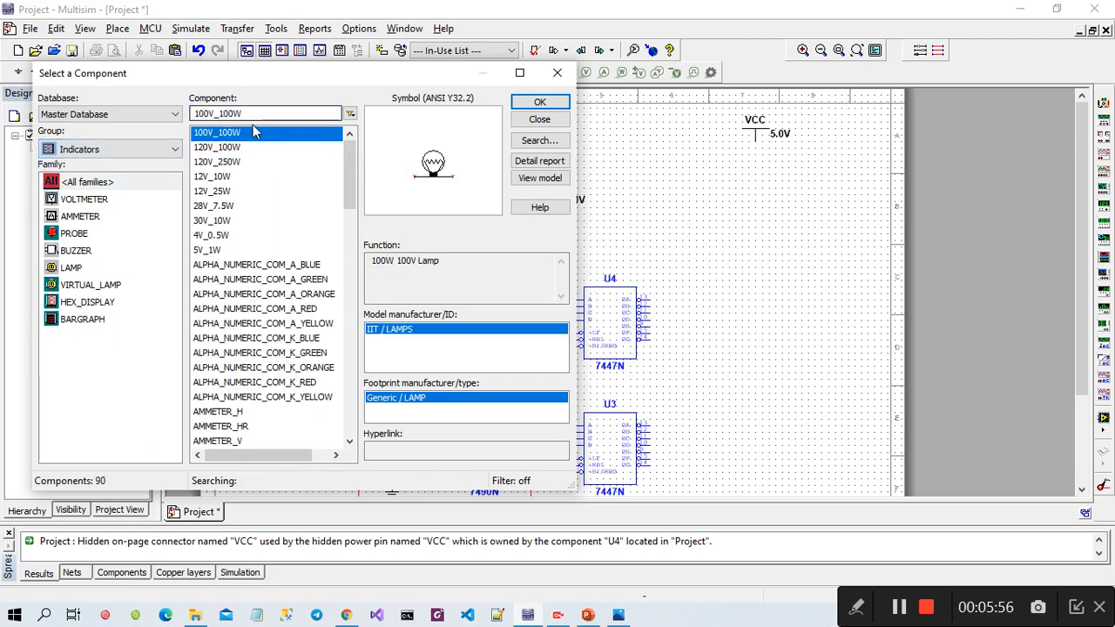
pyautogui.scroll(-3)
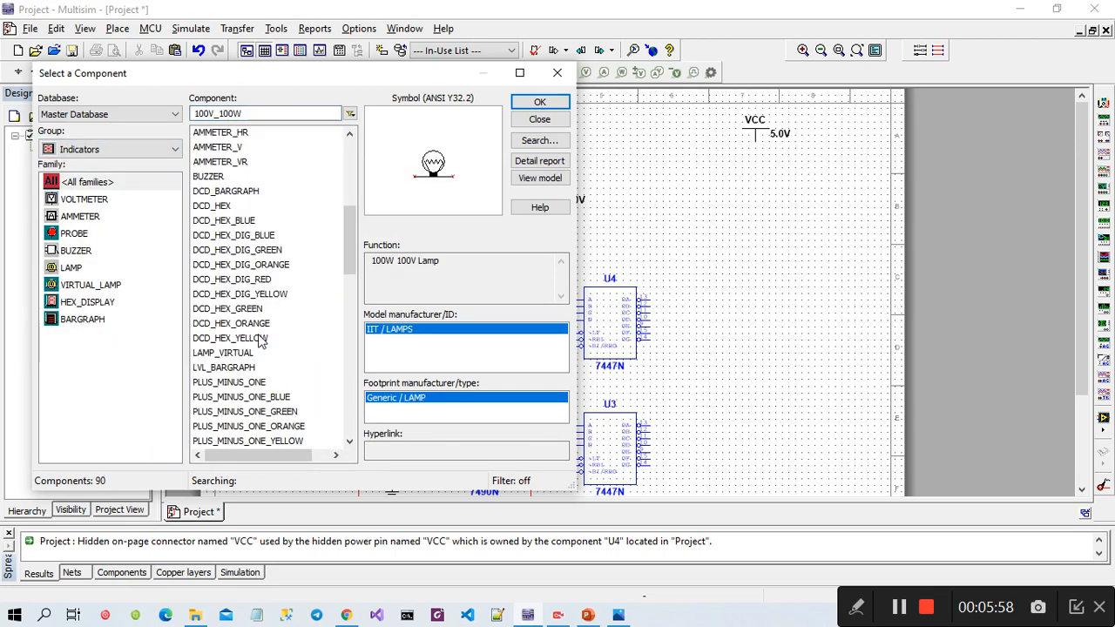
pyautogui.write('S')
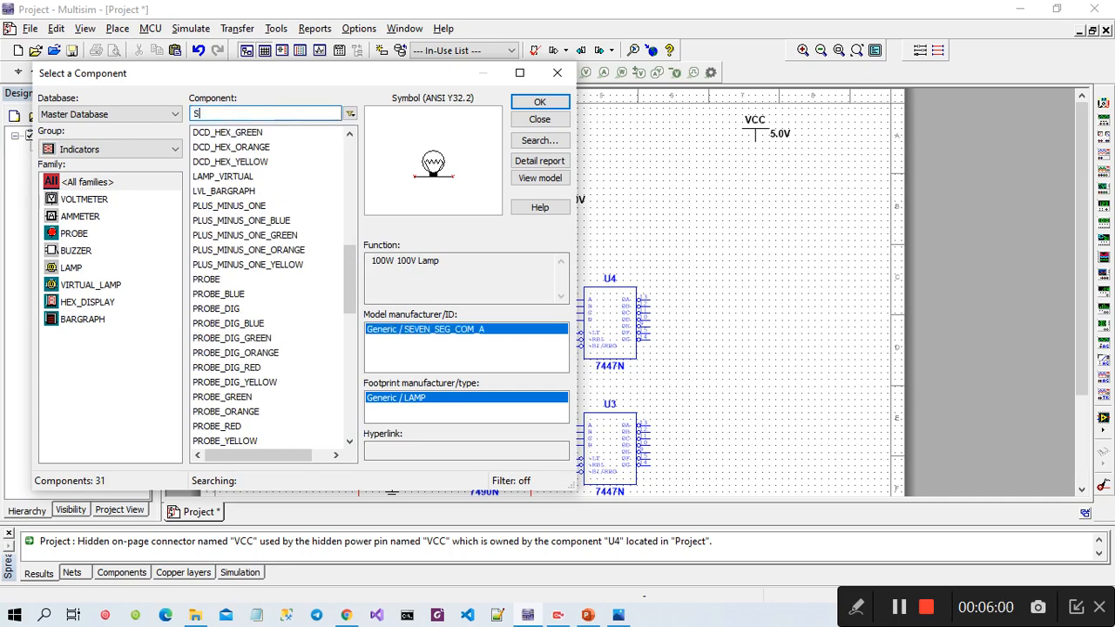
pyautogui.write('EVE')
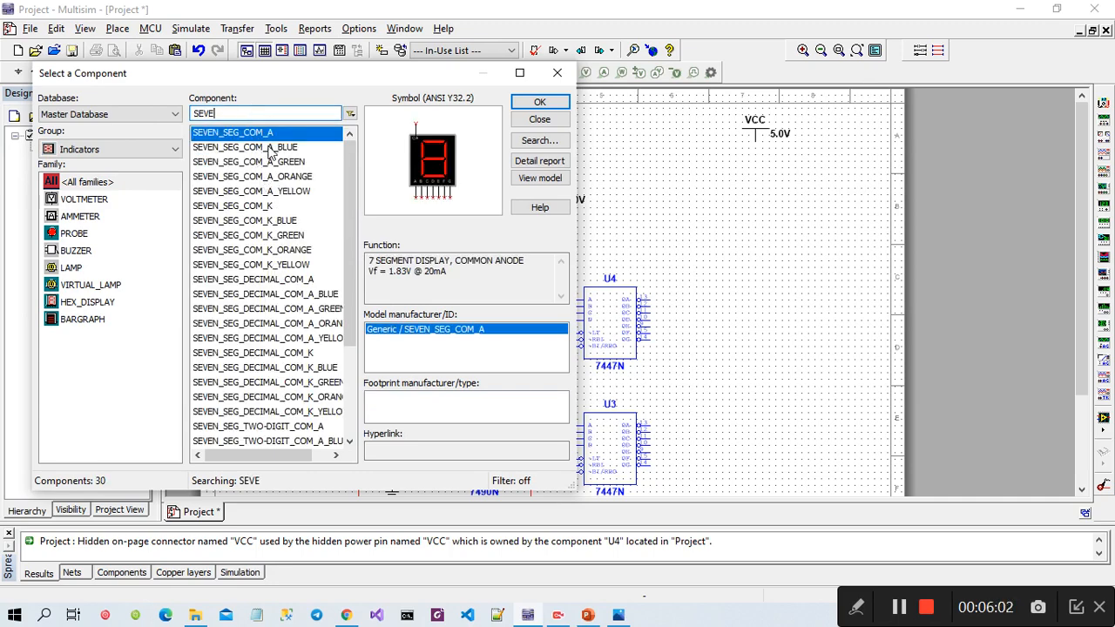
pyautogui.click(245, 147)
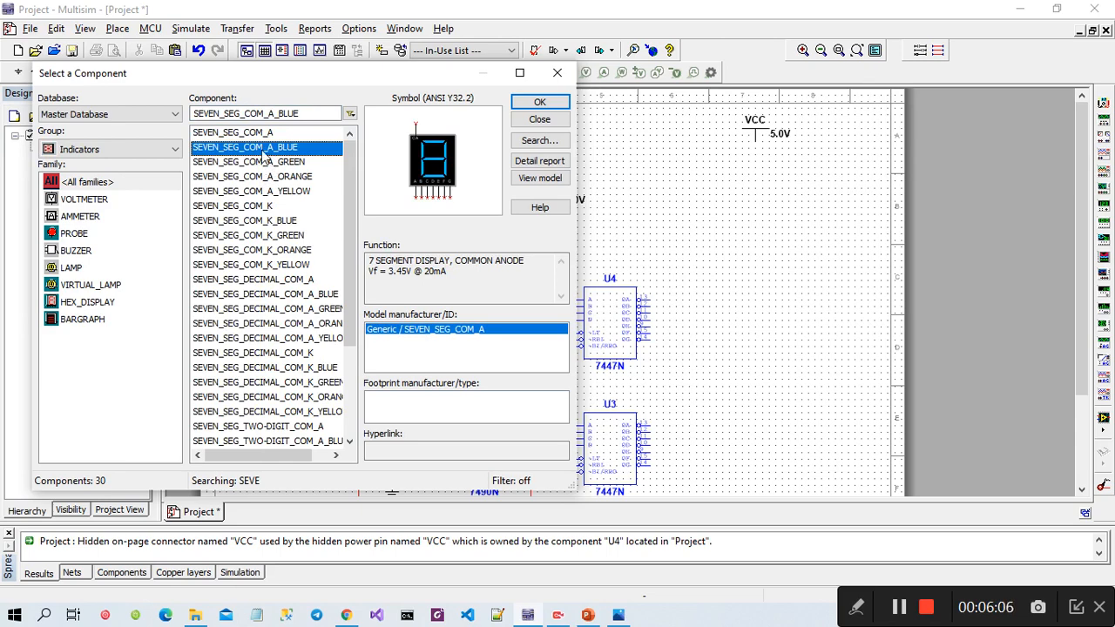
pyautogui.click(248, 162)
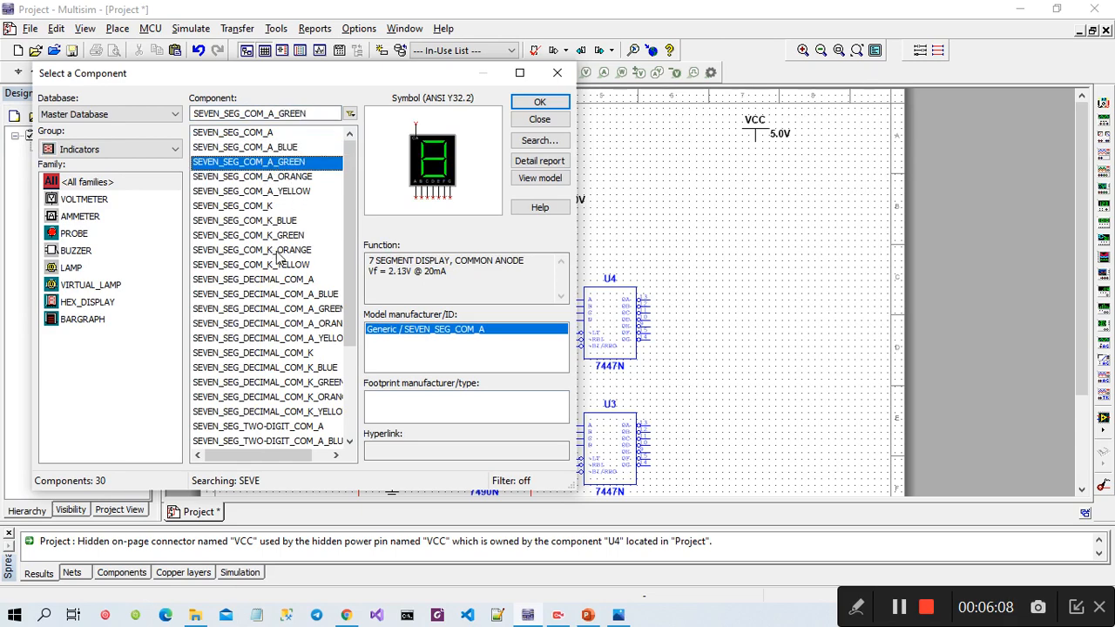
pyautogui.moveTo(296, 266)
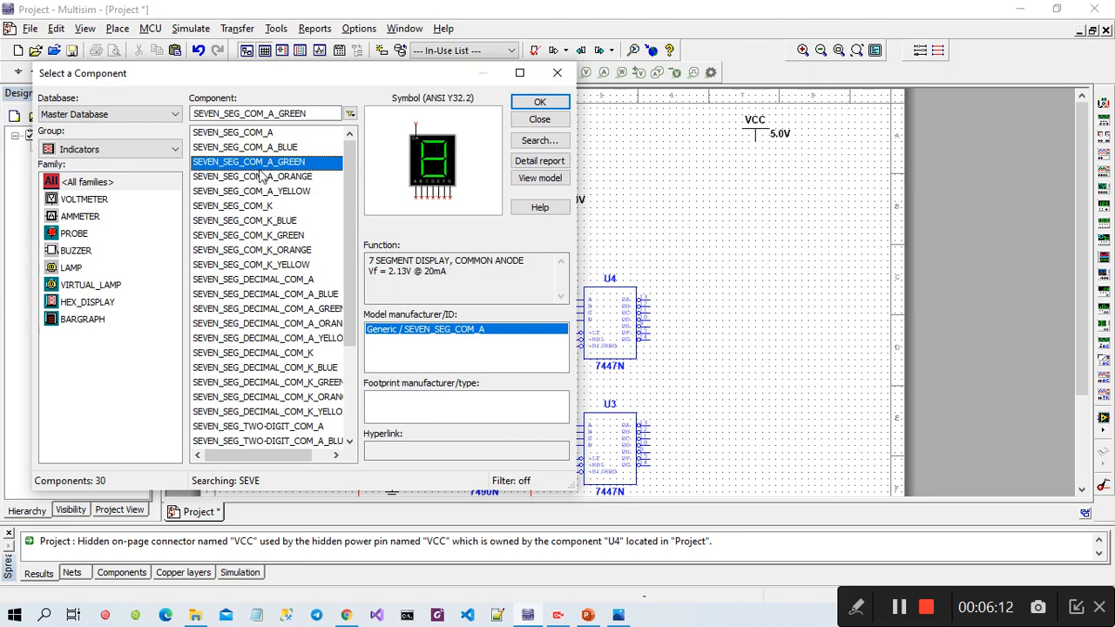
pyautogui.moveTo(361, 211)
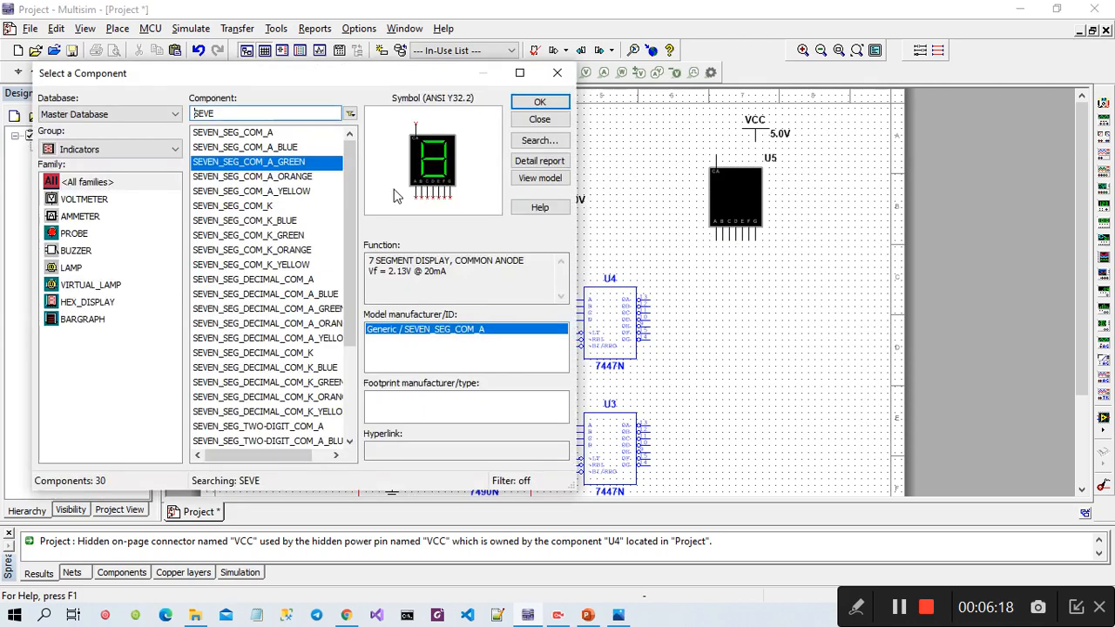
pyautogui.click(539, 101)
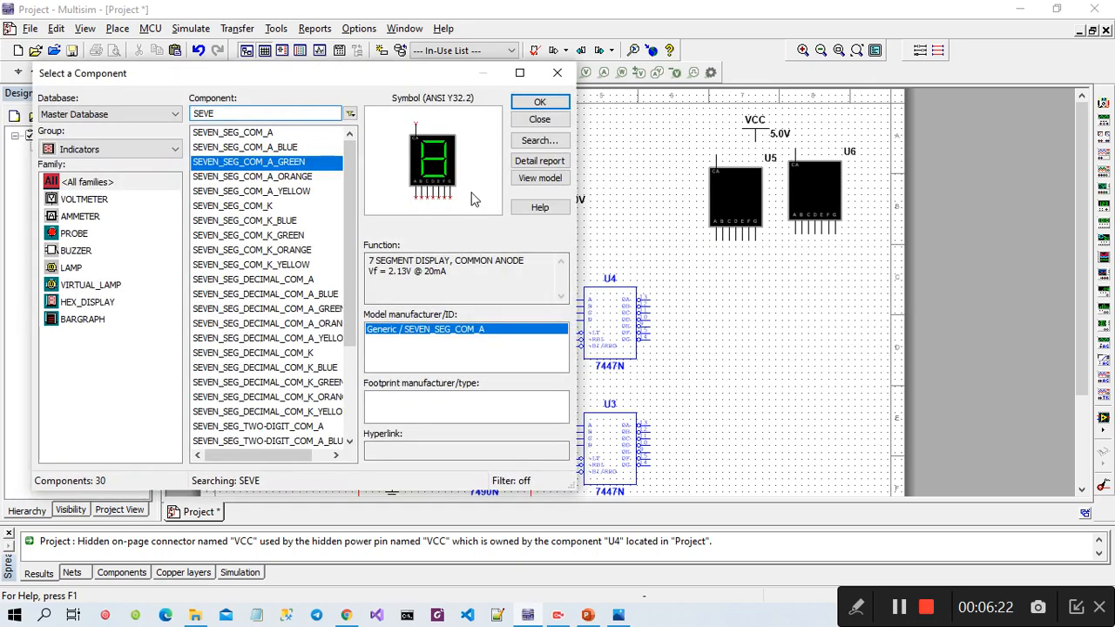
pyautogui.click(539, 119)
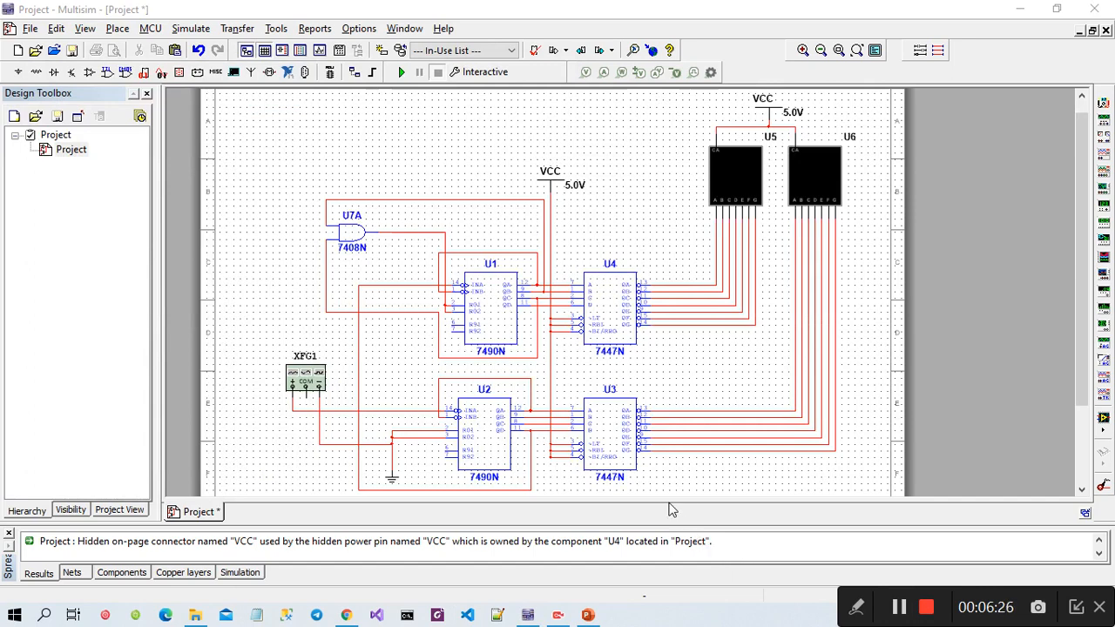
pyautogui.moveTo(470, 296)
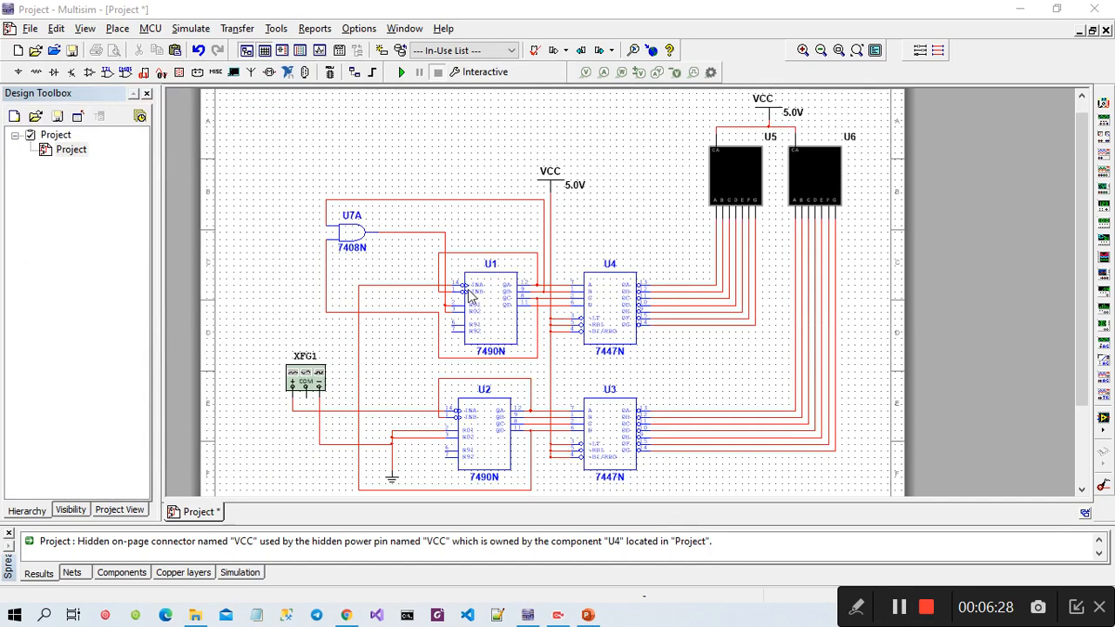
# Run the simulation so displays U5 and U6 both show 00.
pyautogui.click(402, 72)
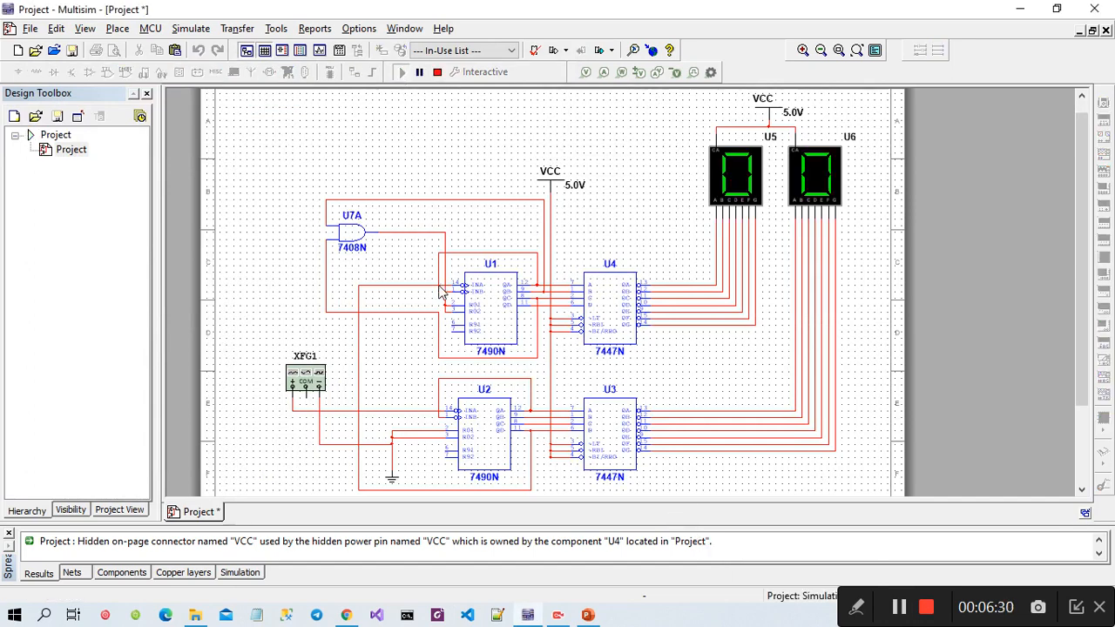